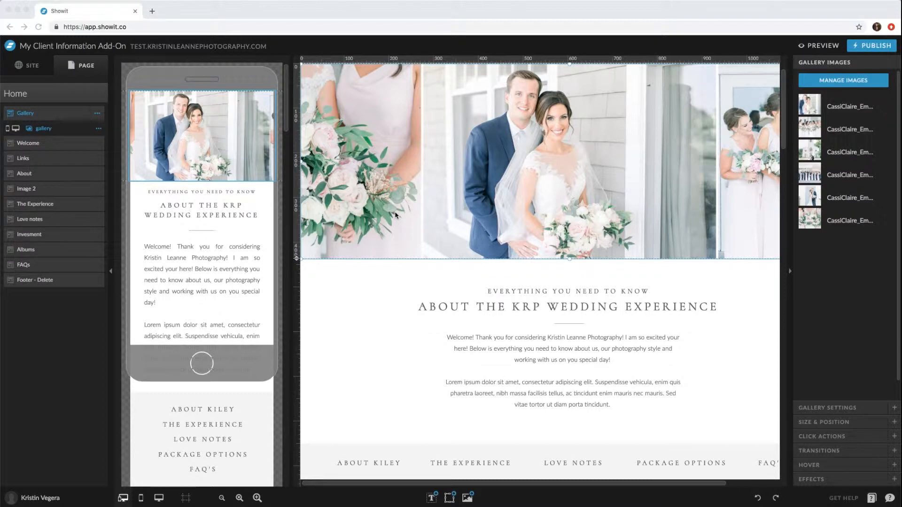
{"action": "mouse_move", "coordinate": [66, 213]}
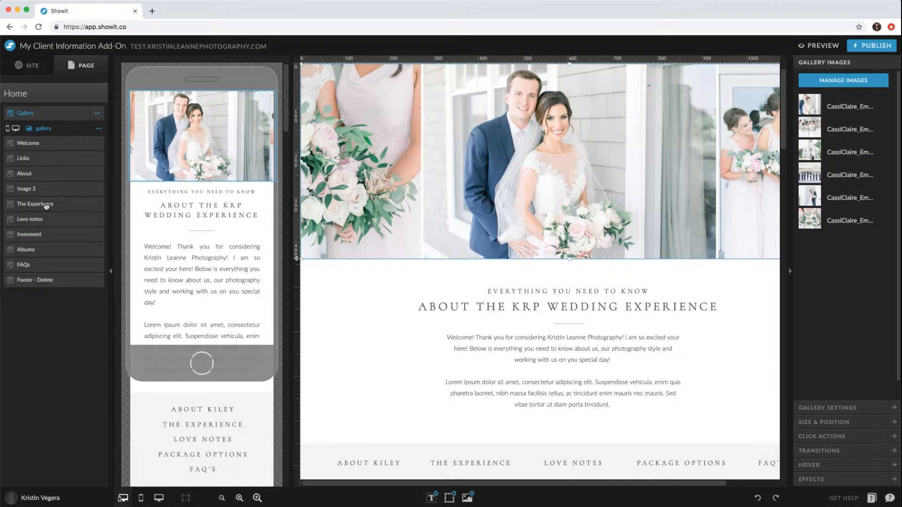
Expand The Experience canvas in the layers panel to reveal its views
{"action": "left_click", "coordinate": [34, 204]}
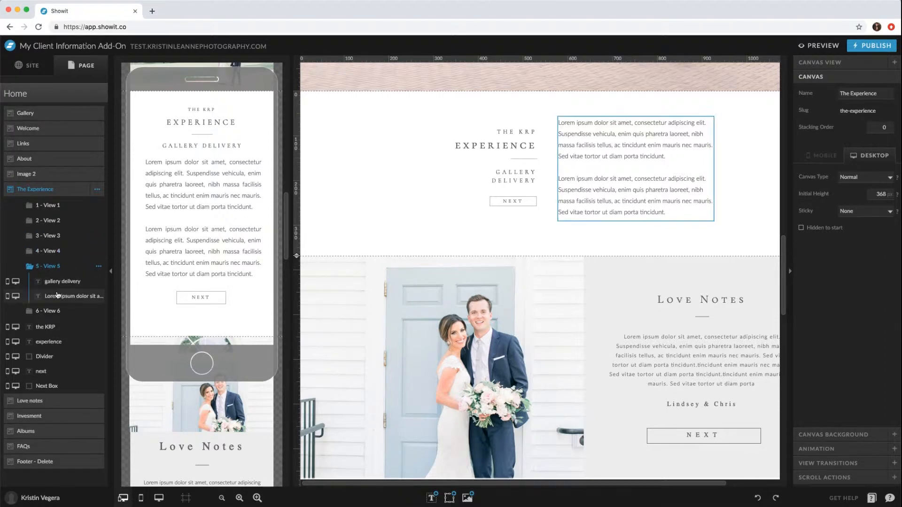
Duplicate the Album Design view and enter 'View 7' as the copy's name
{"action": "left_click", "coordinate": [47, 281]}
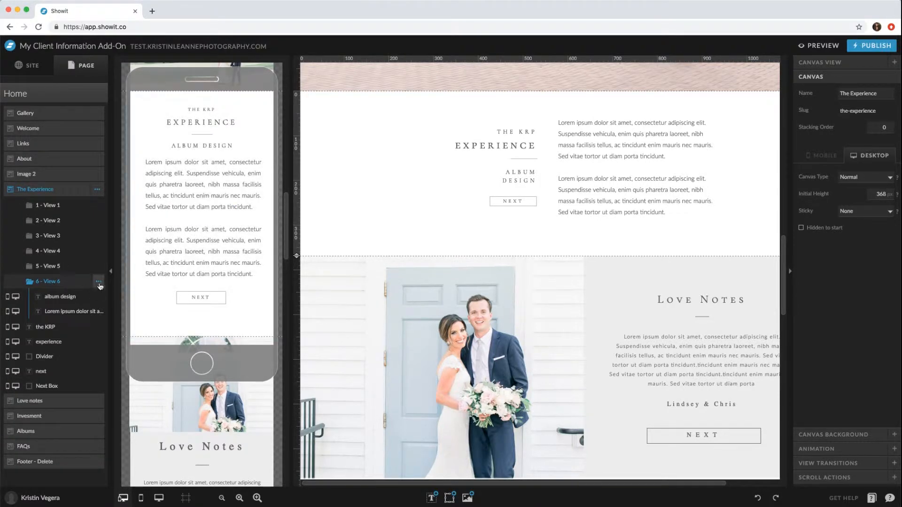
{"action": "left_click", "coordinate": [97, 281]}
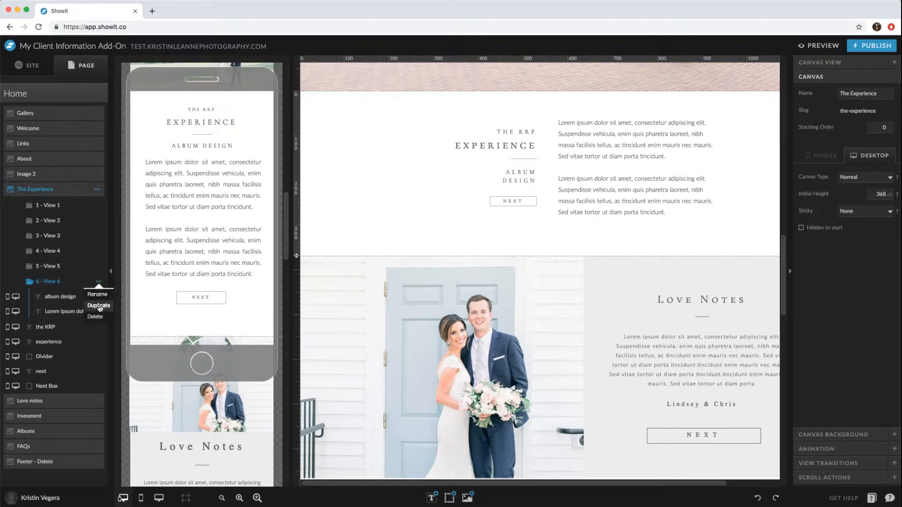
{"action": "left_click", "coordinate": [99, 305]}
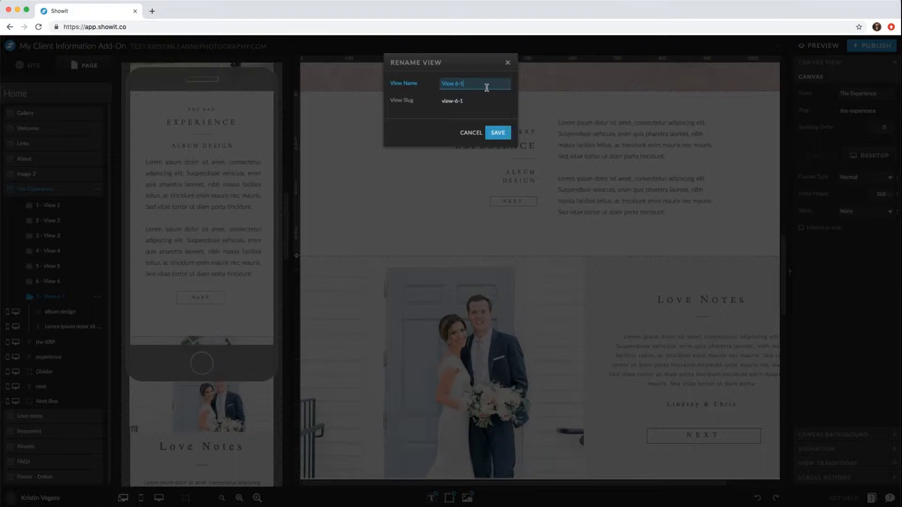
{"action": "type", "text": "View 7"}
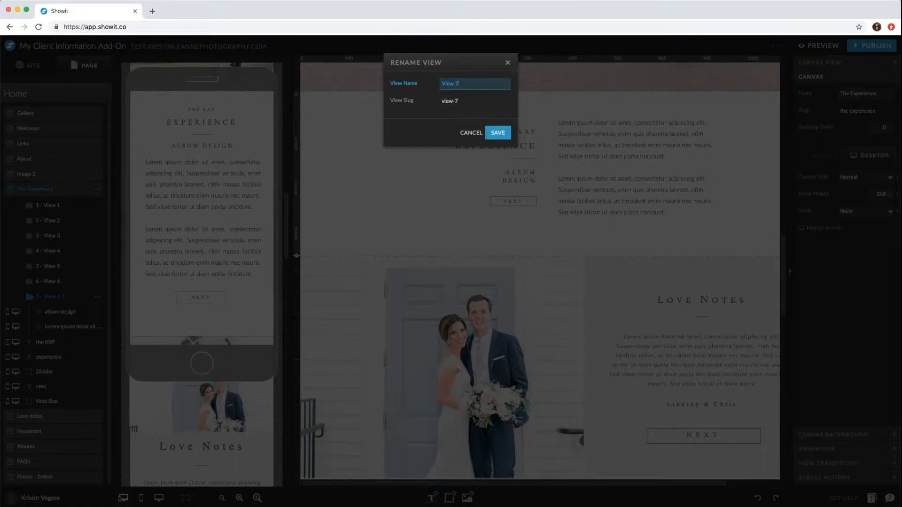
Save the name View 7 and retype its subheading as 'FINAL MEETING'
{"action": "left_click", "coordinate": [498, 132]}
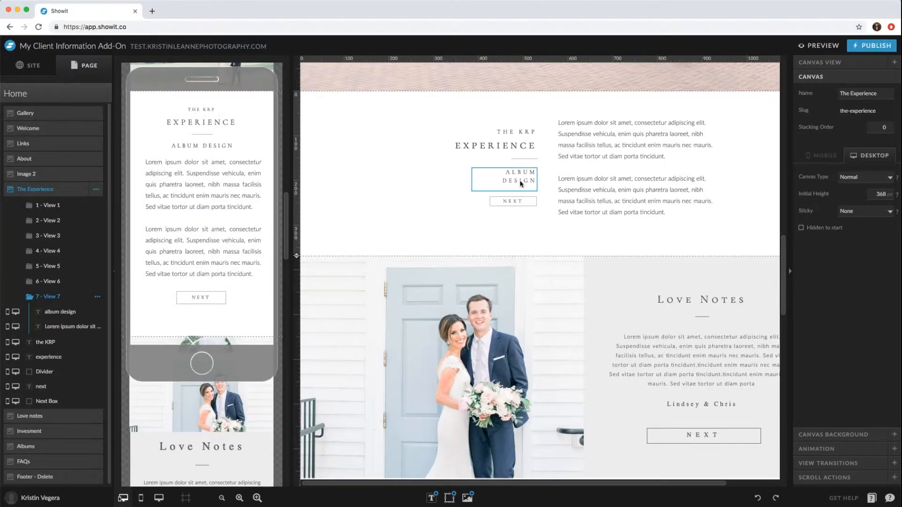
{"action": "double_click", "coordinate": [505, 177]}
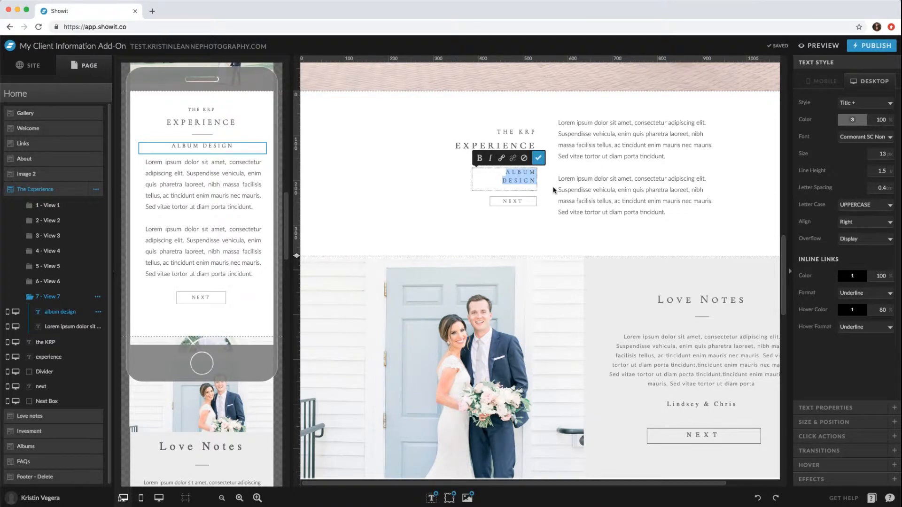
{"action": "type", "text": "FINAL M"}
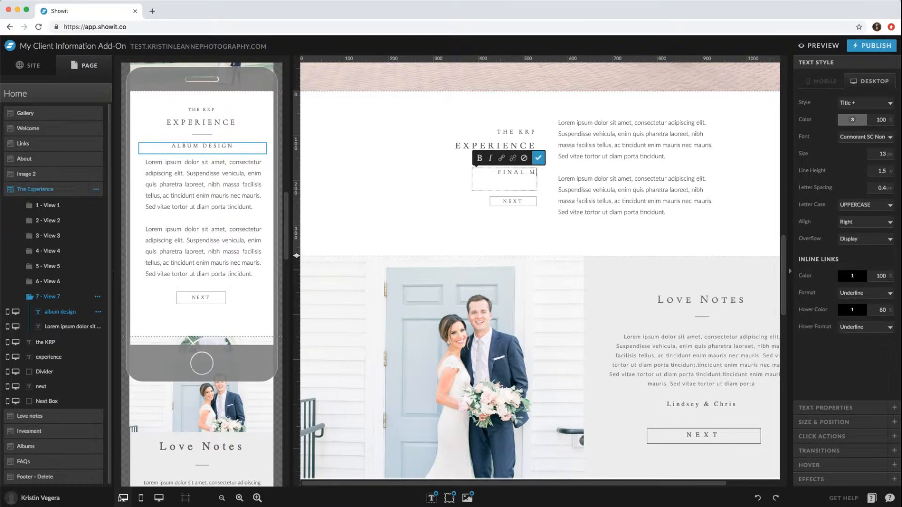
{"action": "type", "text": "EETING"}
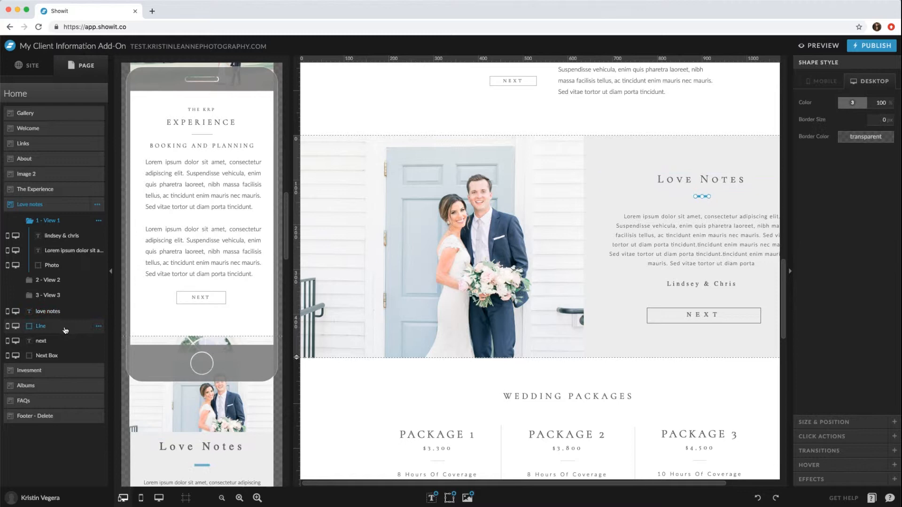
Select the Love Notes next box, Lindsey & Chris names text and couple photo layers
{"action": "left_click", "coordinate": [46, 355]}
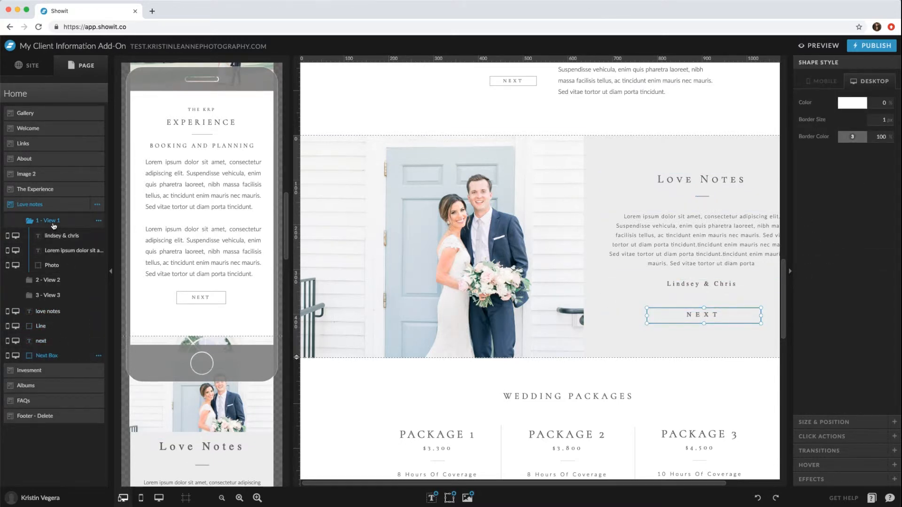
{"action": "left_click", "coordinate": [60, 236]}
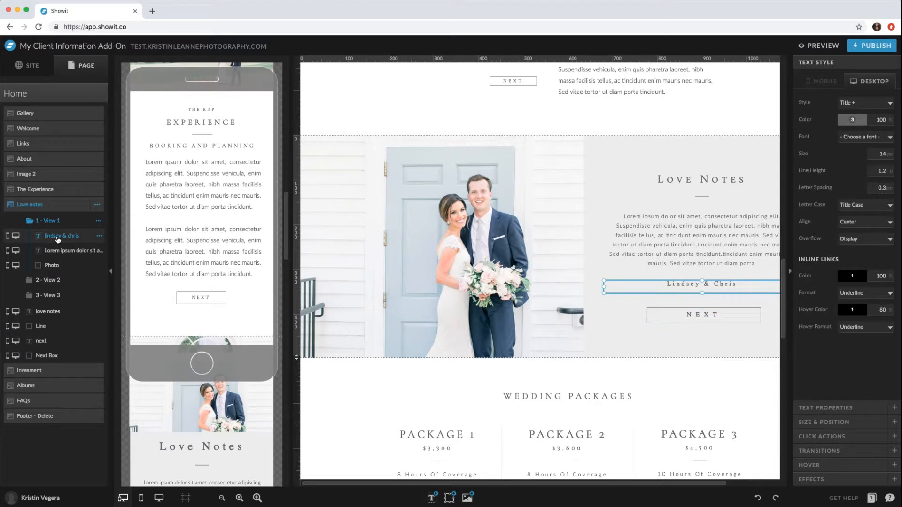
{"action": "mouse_move", "coordinate": [71, 239]}
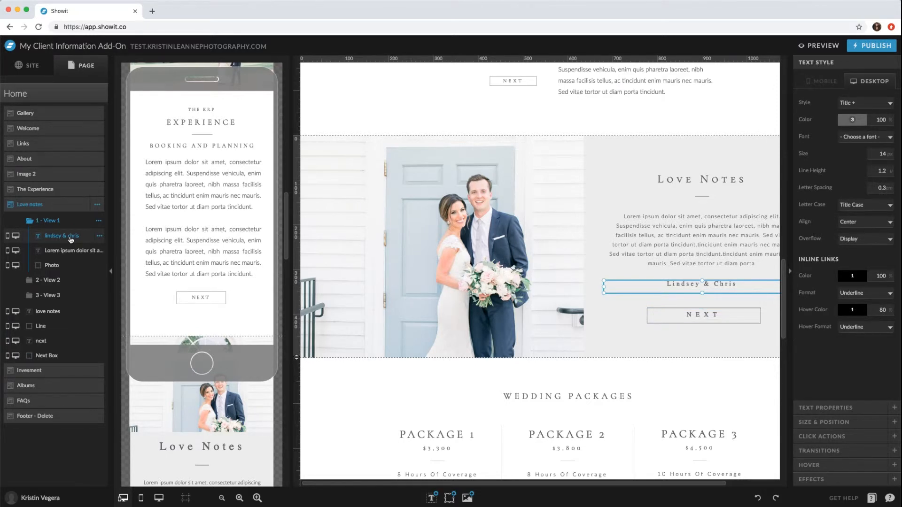
{"action": "left_click", "coordinate": [73, 250]}
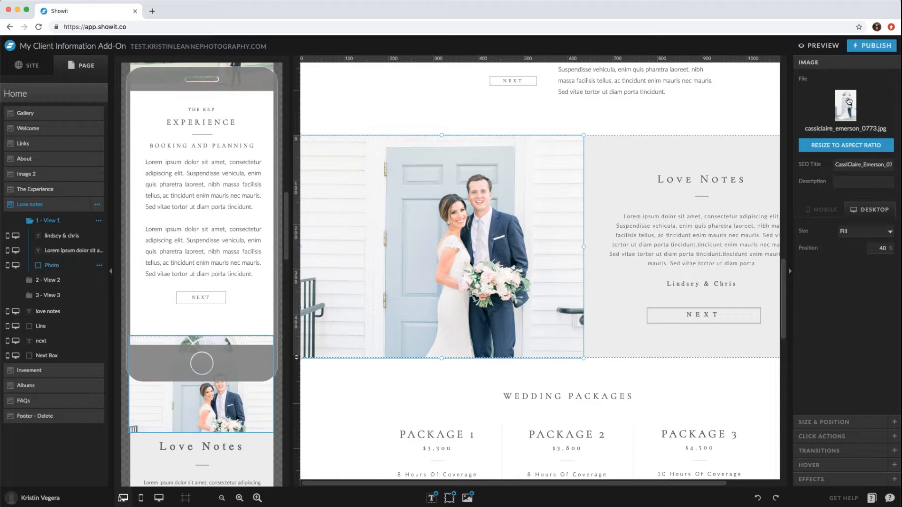
Duplicate the Love Notes view and save the copy as View 4
{"action": "left_click", "coordinate": [846, 106]}
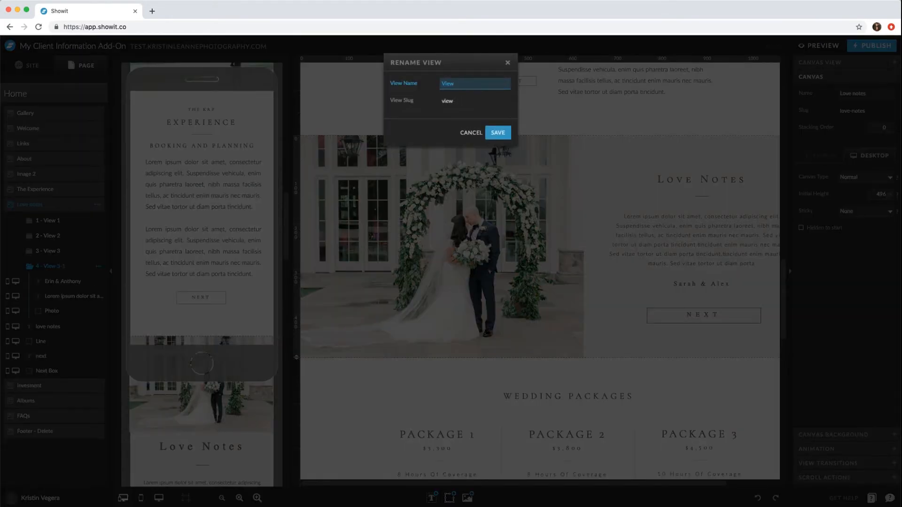
{"action": "left_click", "coordinate": [498, 132]}
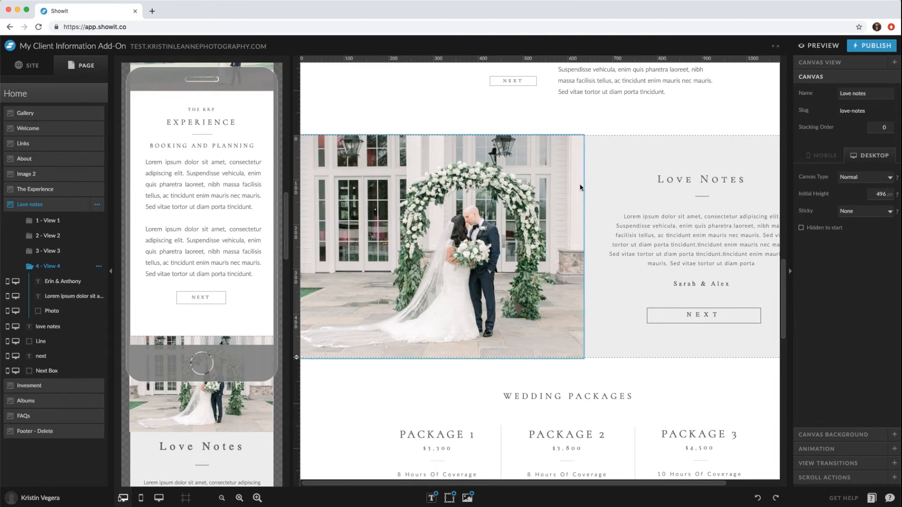